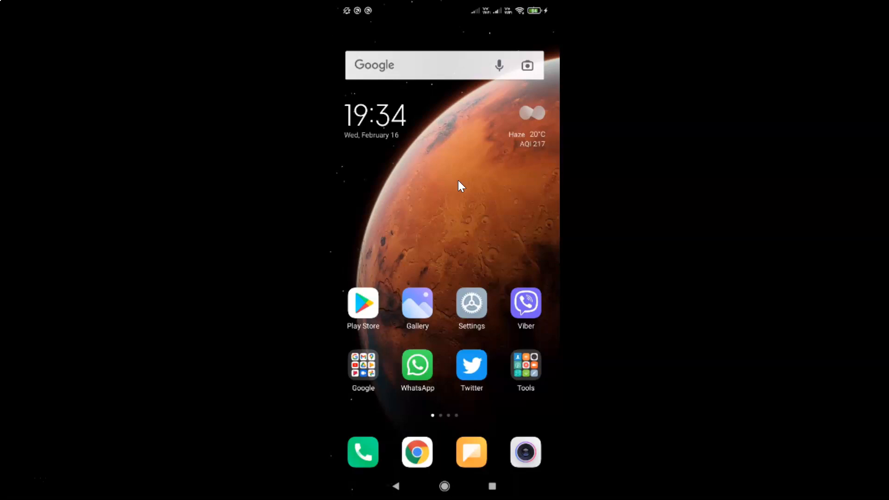
# - Launch the Settings app from the home screen
pyautogui.click(477, 197)
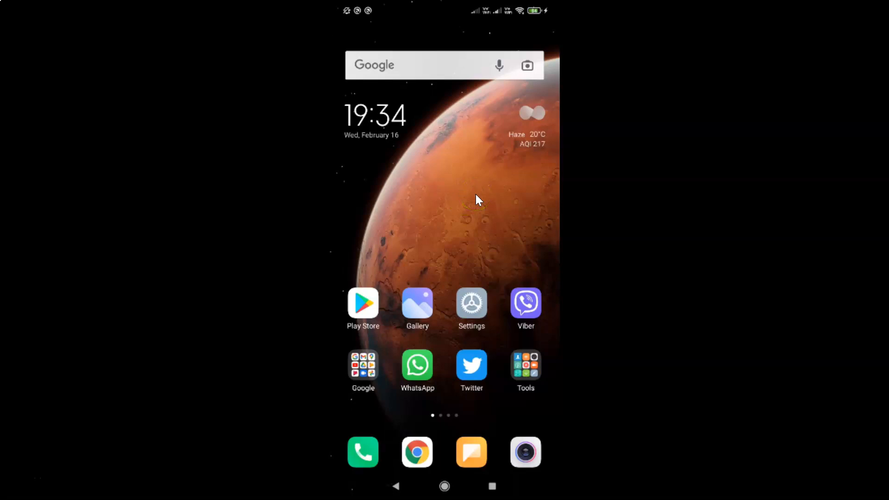
pyautogui.click(471, 304)
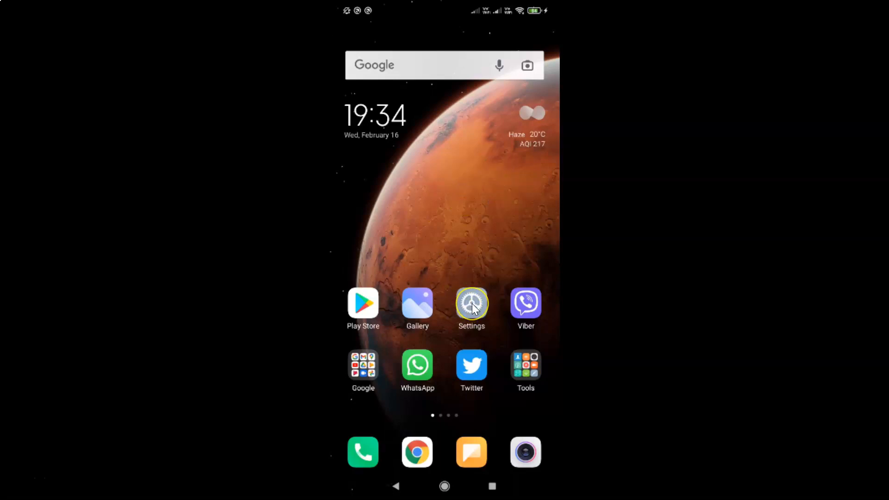
pyautogui.click(471, 303)
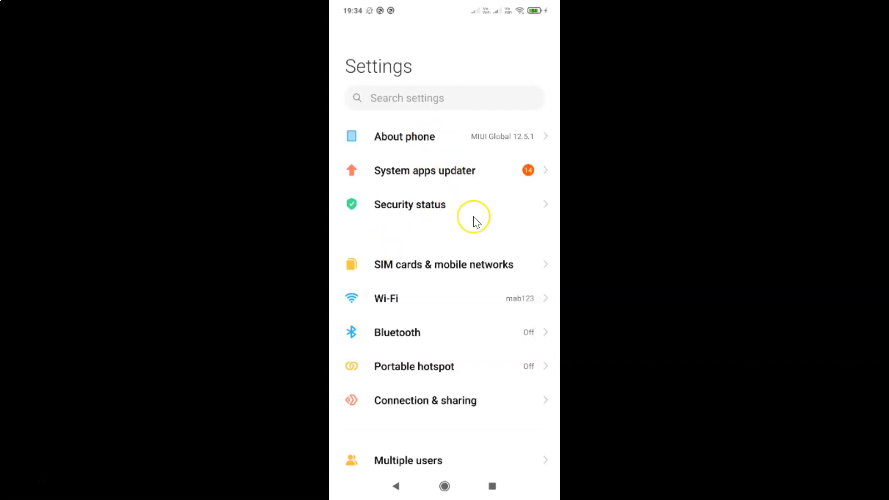
pyautogui.moveTo(414, 140)
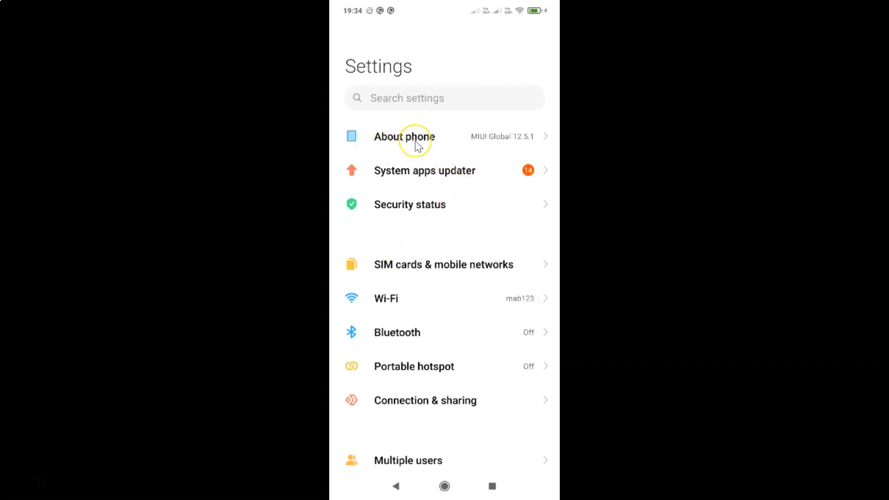
# - Open About phone to view MIUI Global 12.5.1 and Redmi Note 7 Pro details
pyautogui.click(415, 136)
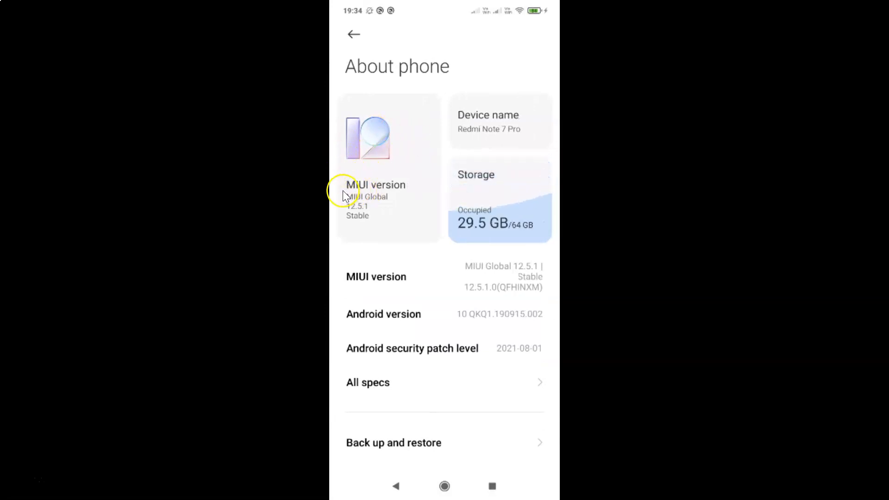
pyautogui.moveTo(357, 205)
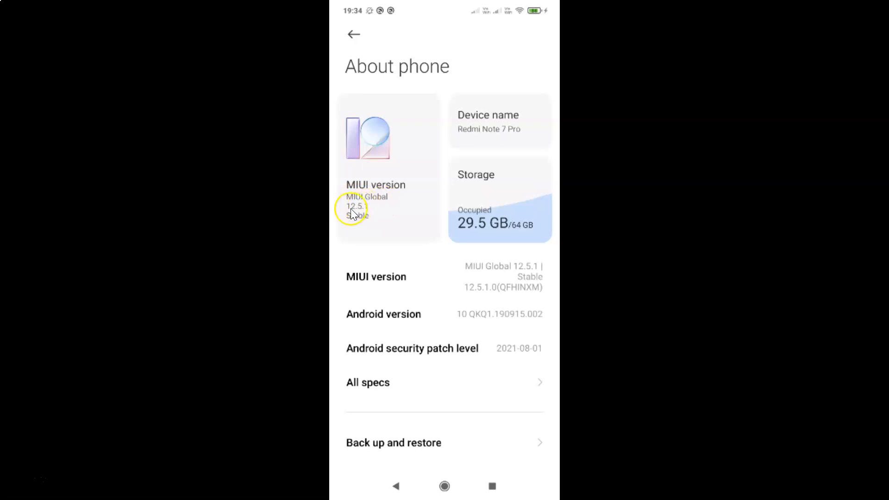
pyautogui.moveTo(508, 126)
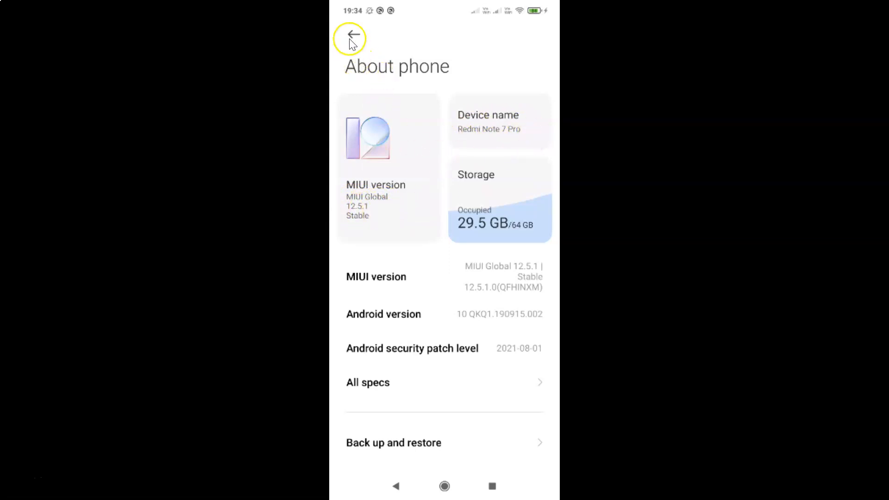
# - Return to the main Settings list and scroll down to the Battery entry
pyautogui.click(350, 38)
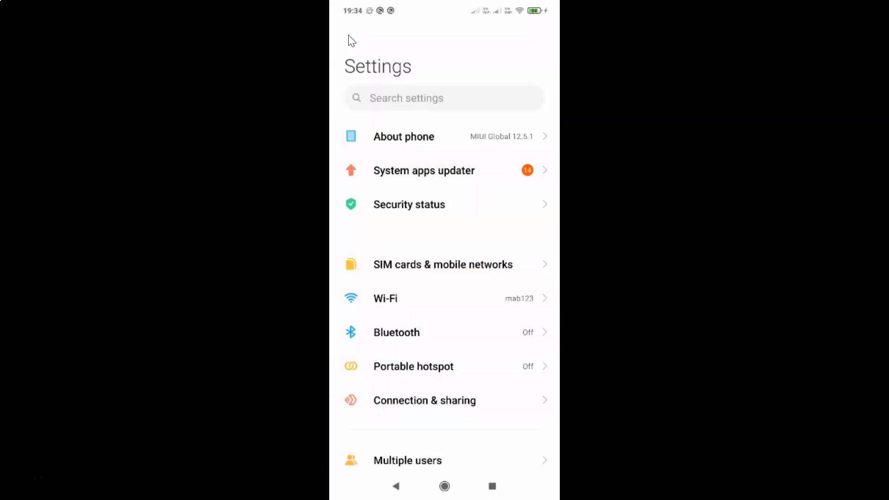
pyautogui.moveTo(399, 159)
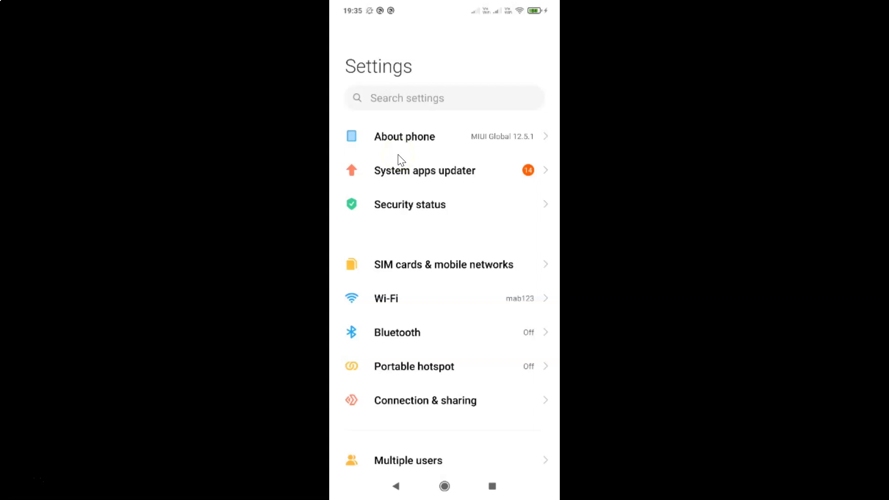
pyautogui.click(387, 98)
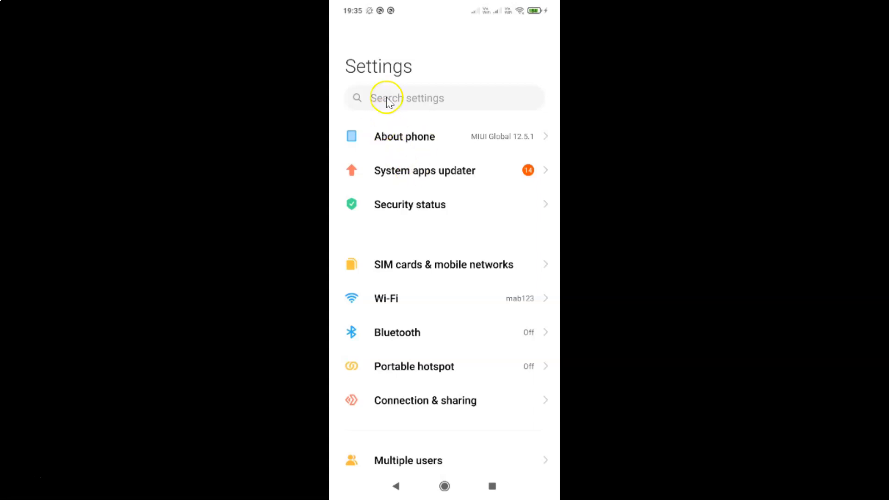
pyautogui.moveTo(459, 208)
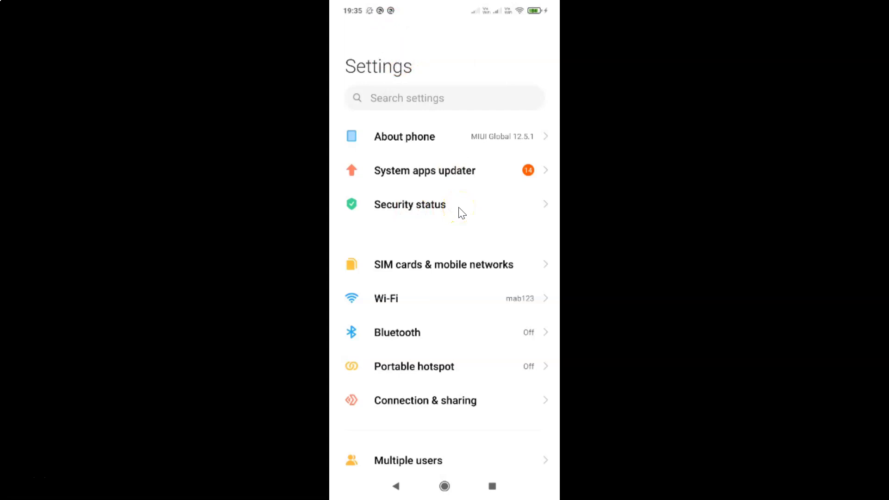
pyautogui.scroll(-3)
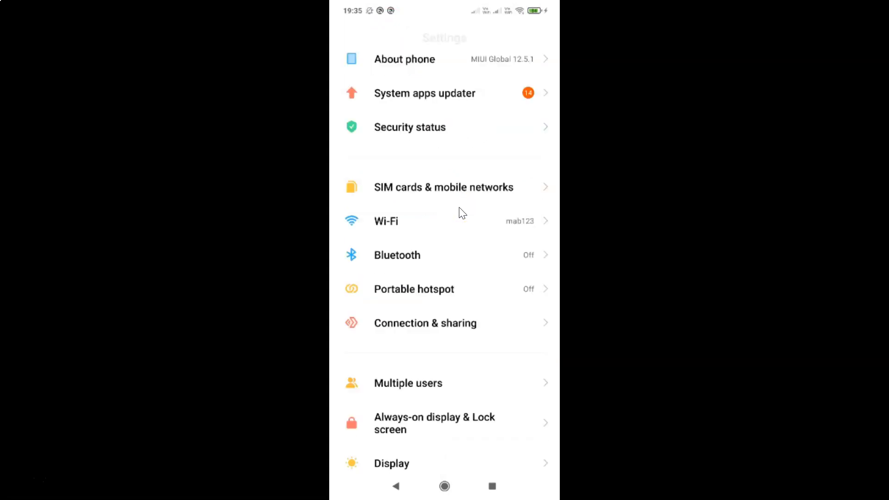
pyautogui.scroll(-3)
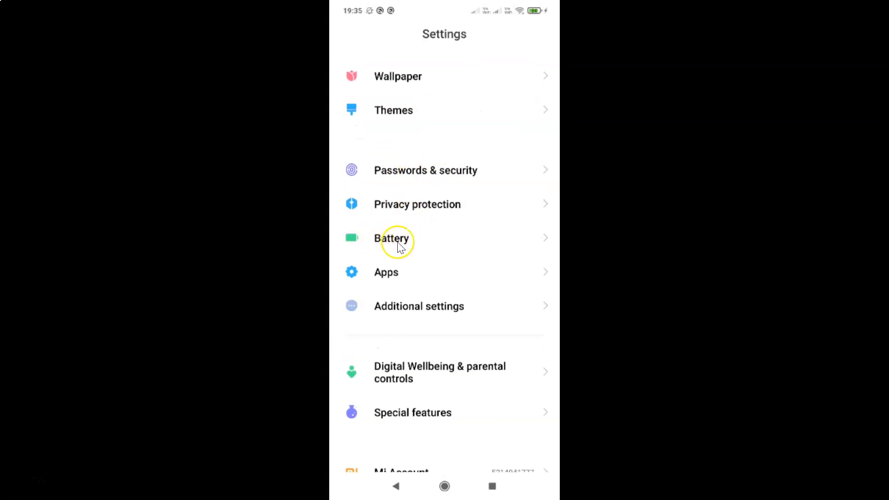
# - Open the Battery page showing charge time, battery saver options and usage graph
pyautogui.click(393, 238)
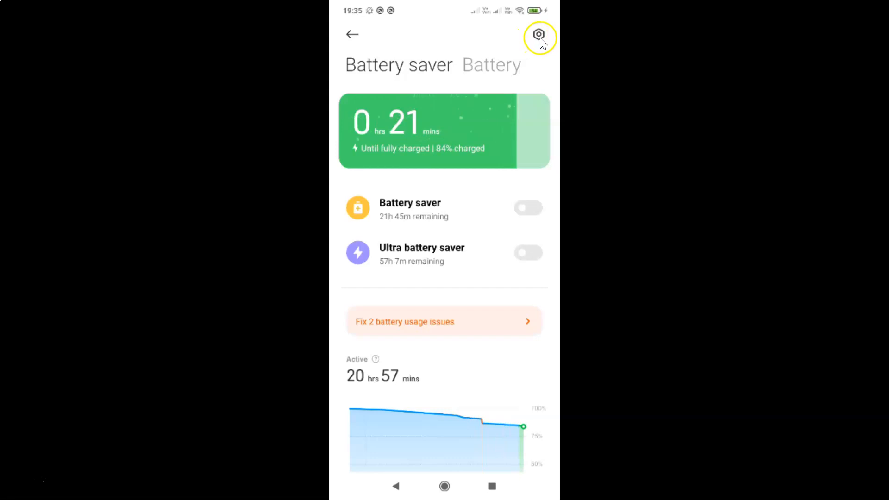
# - Open further battery settings via the gear icon on the Battery saver screen
pyautogui.click(537, 34)
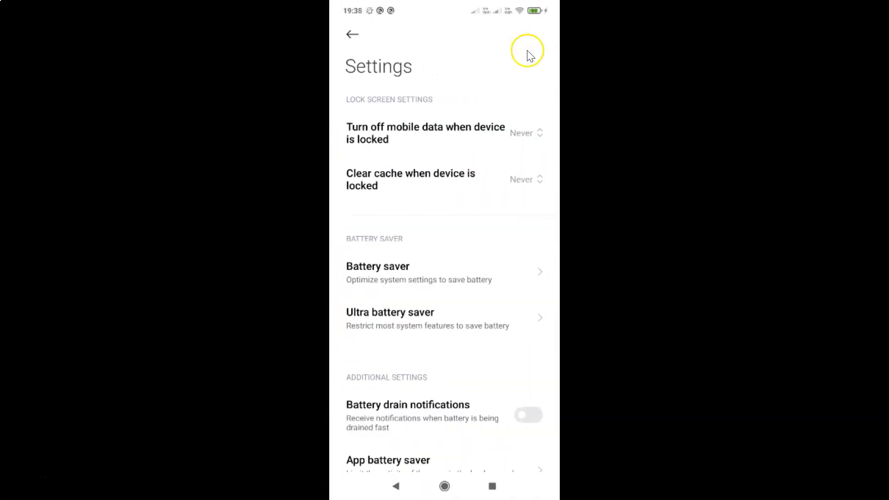
pyautogui.moveTo(391, 78)
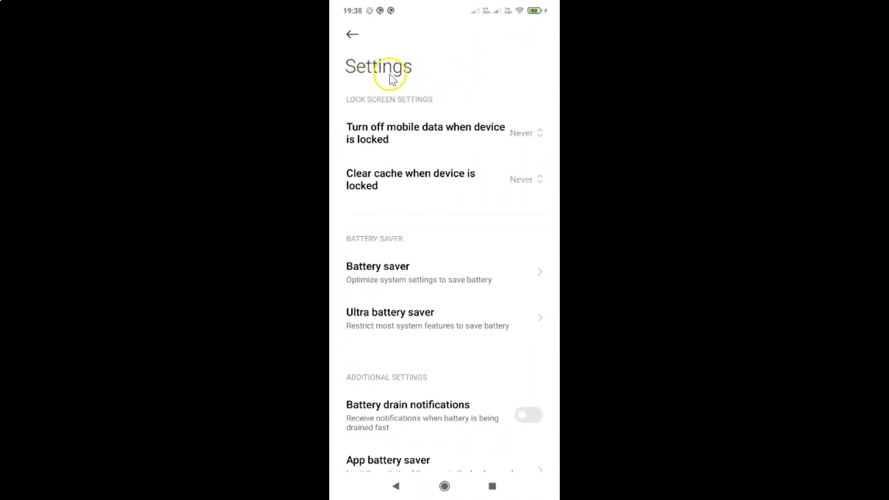
pyautogui.moveTo(472, 191)
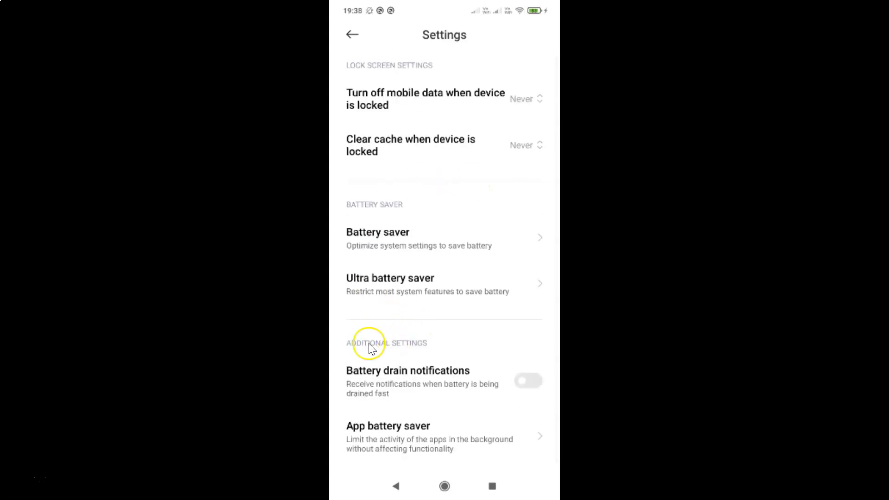
pyautogui.moveTo(436, 399)
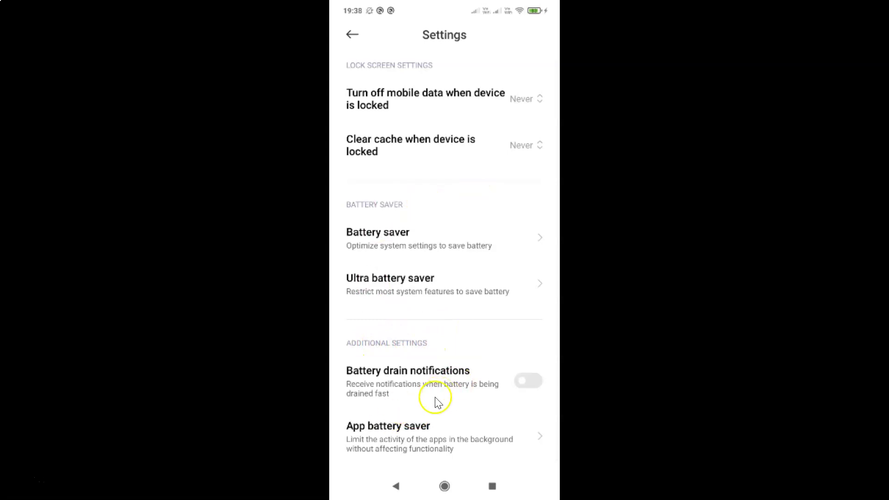
pyautogui.moveTo(371, 372)
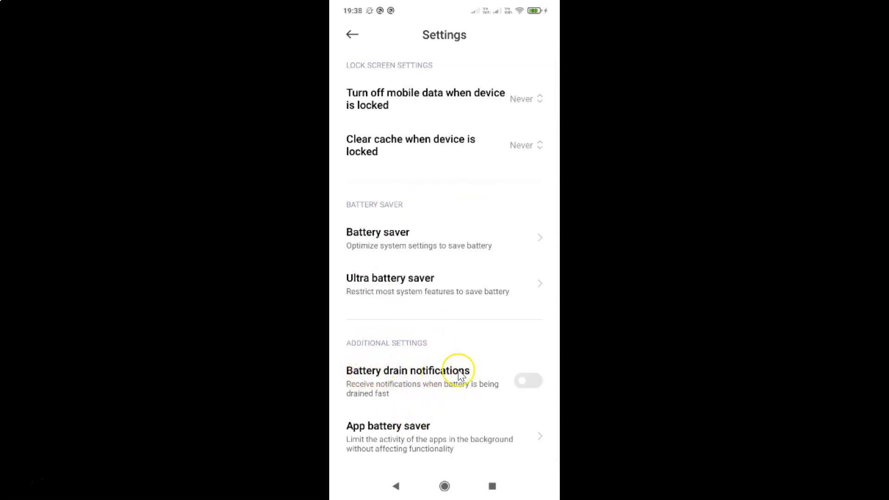
pyautogui.moveTo(416, 389)
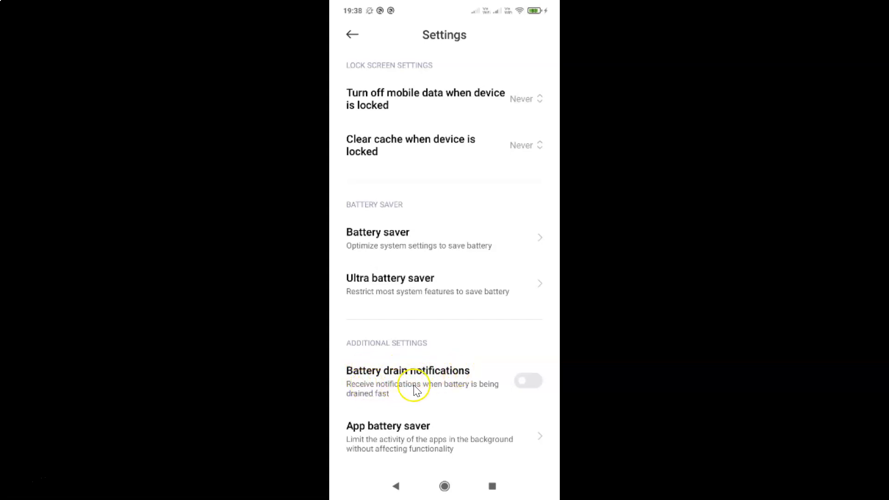
pyautogui.moveTo(375, 405)
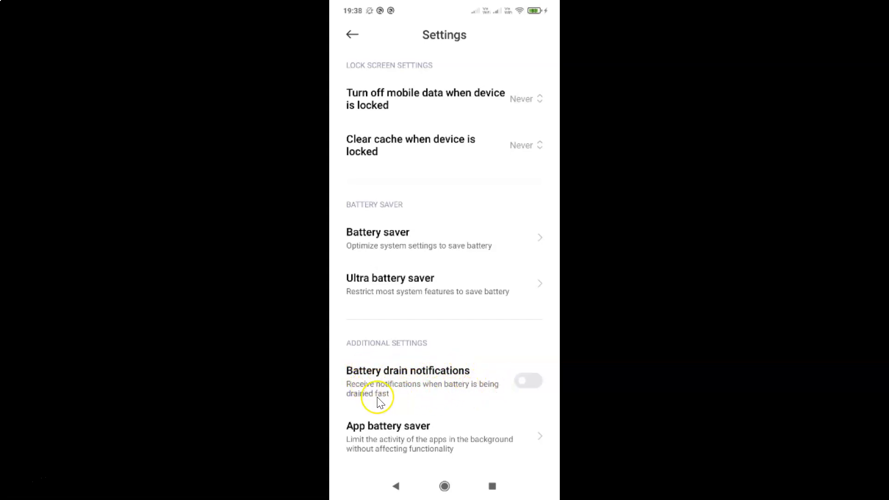
pyautogui.moveTo(416, 385)
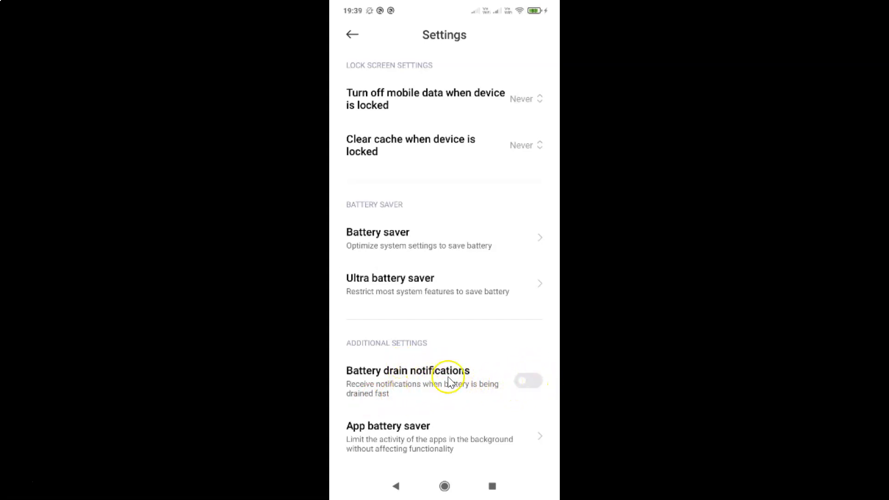
pyautogui.moveTo(409, 380)
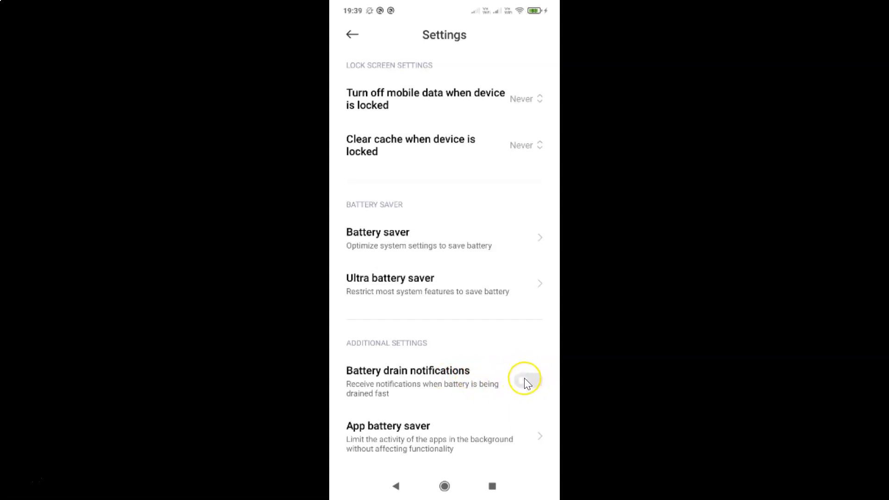
# - Switch on the Battery drain notifications toggle
pyautogui.click(523, 379)
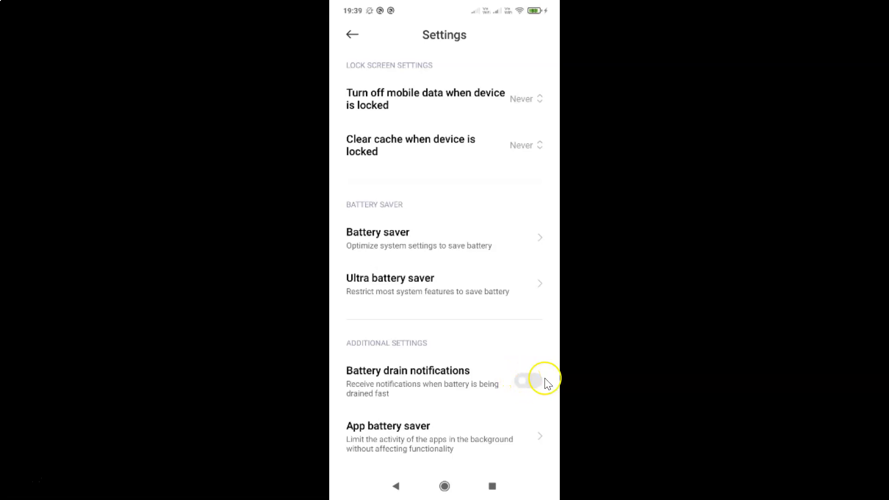
pyautogui.click(529, 381)
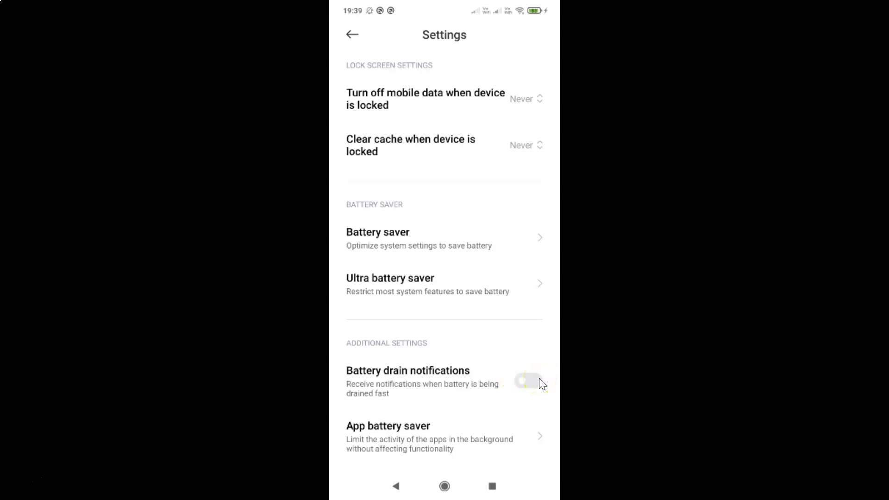
pyautogui.click(528, 381)
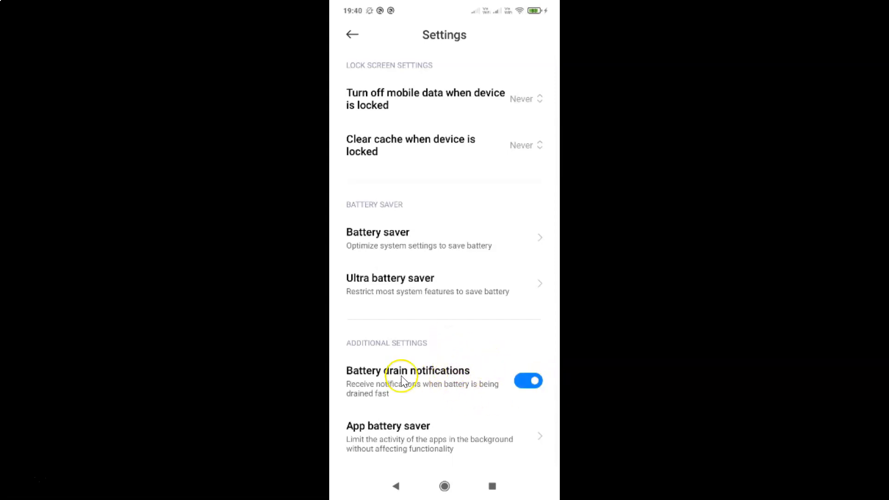
pyautogui.moveTo(373, 49)
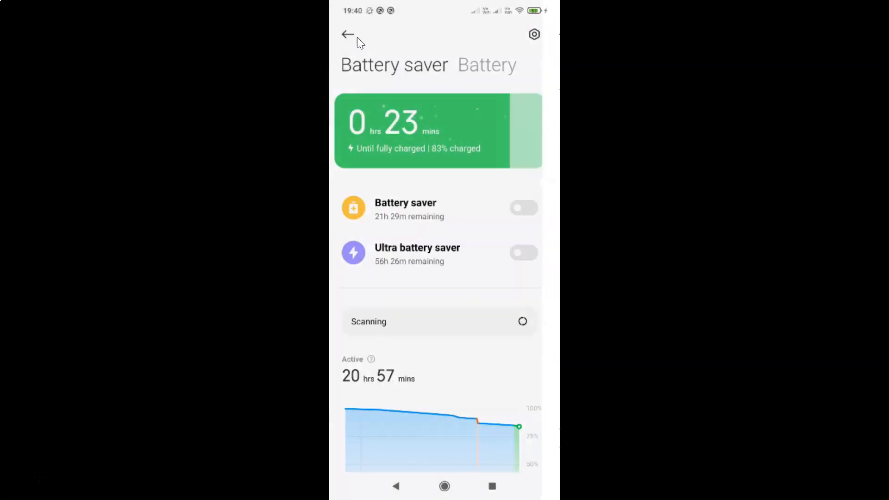
# - Leave Settings and return to the MIUI home screen
pyautogui.click(347, 34)
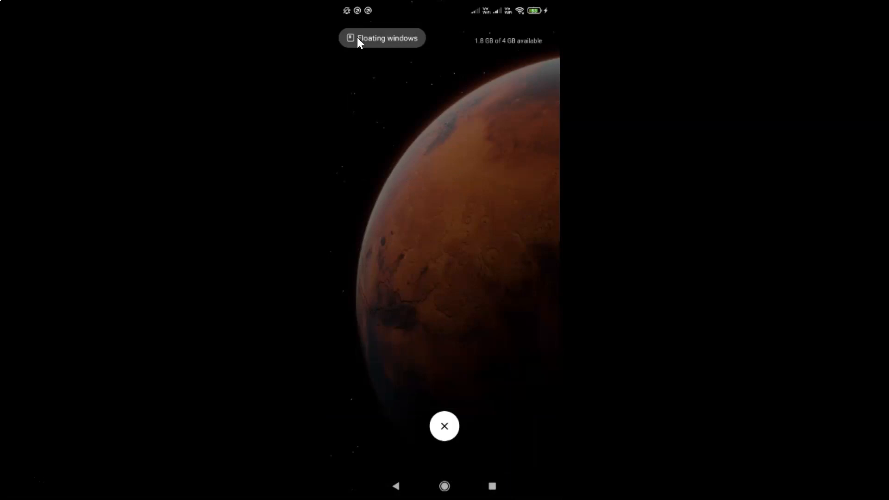
pyautogui.click(444, 425)
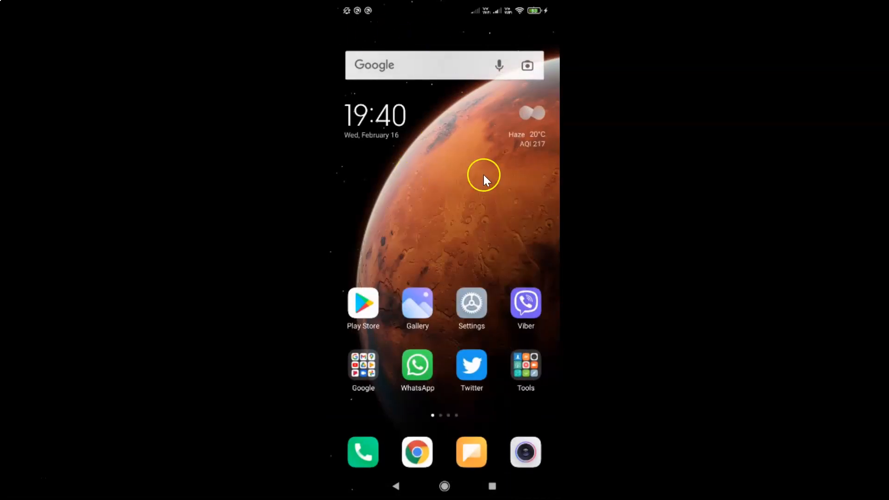